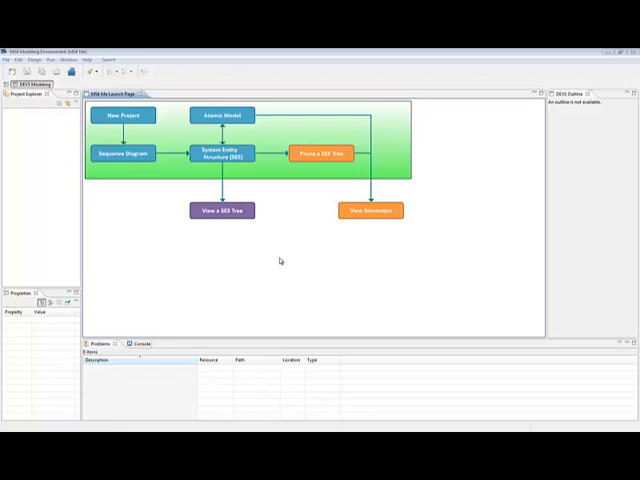
mouse_move(154, 196)
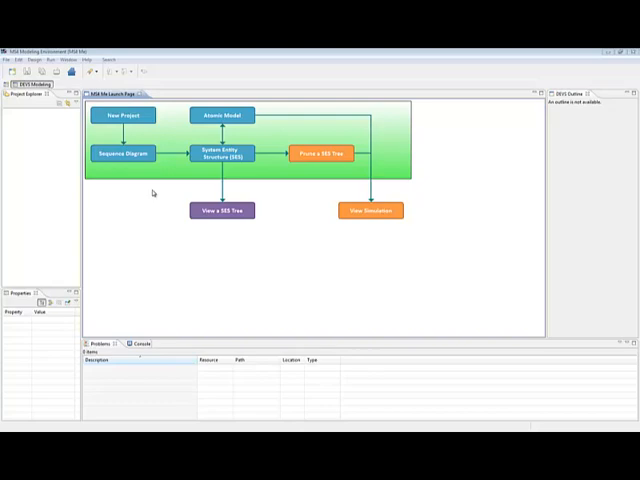
Step: Create a new DEVS modeling project named BankTeller from the Launch Page
left_click(123, 115)
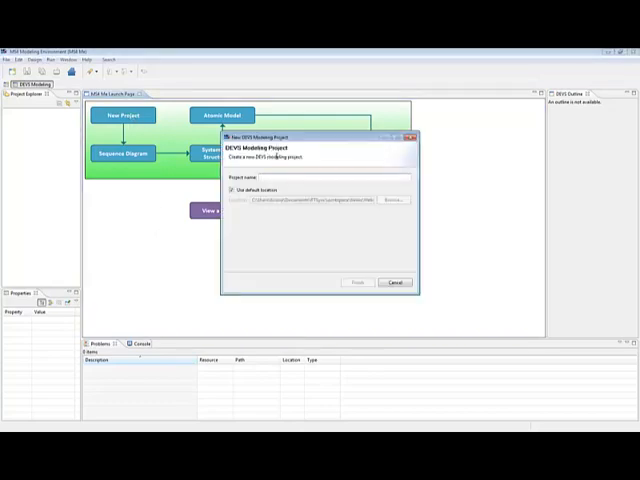
type("Bank")
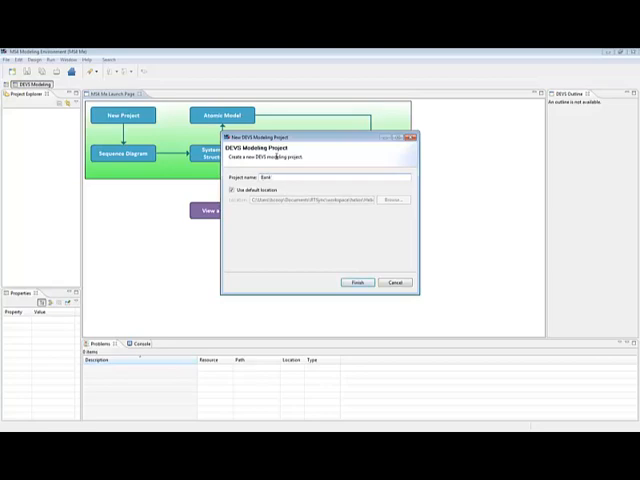
left_click(356, 281)
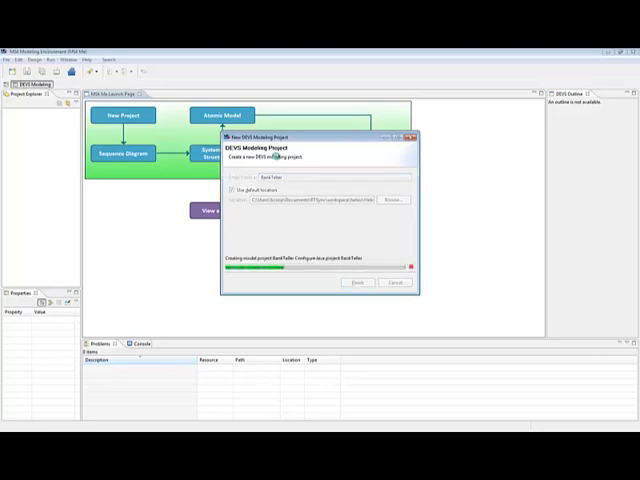
left_click(362, 281)
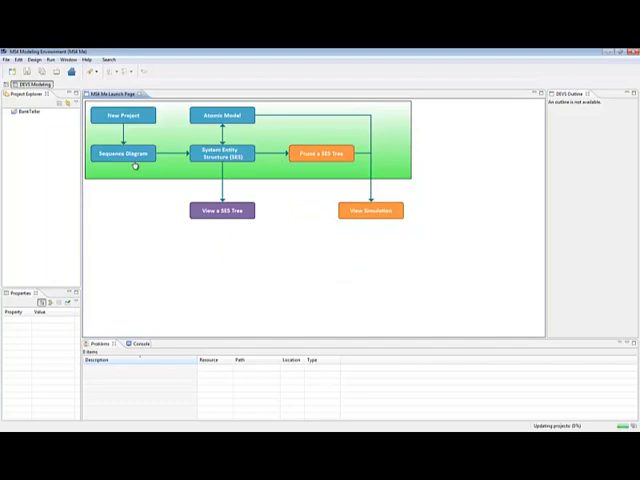
mouse_move(145, 138)
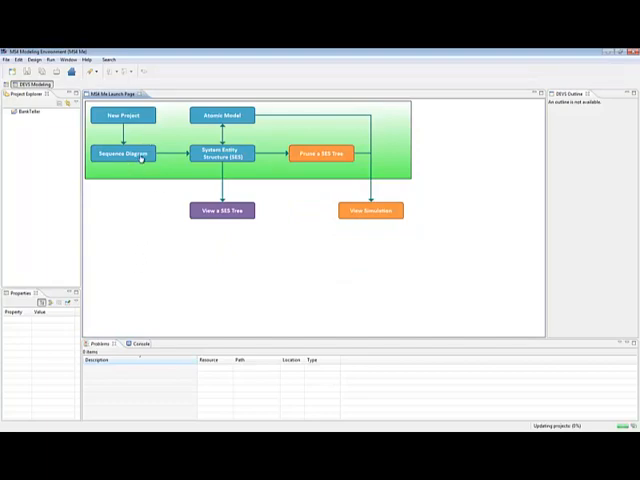
Step: Start a sequence diagram for the BankTeller project and add an entity
left_click(122, 115)
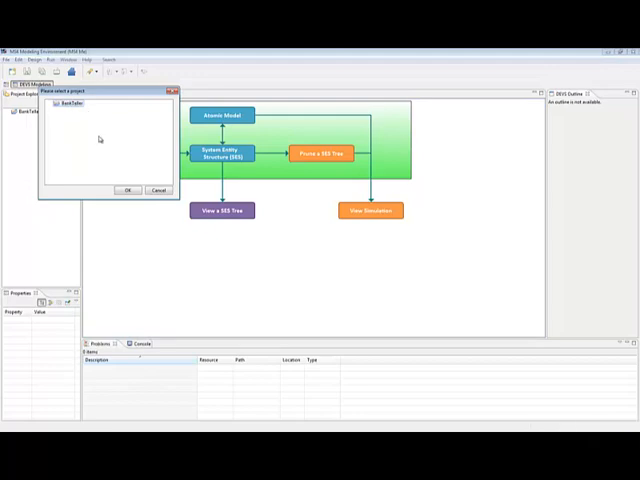
left_click(128, 190)
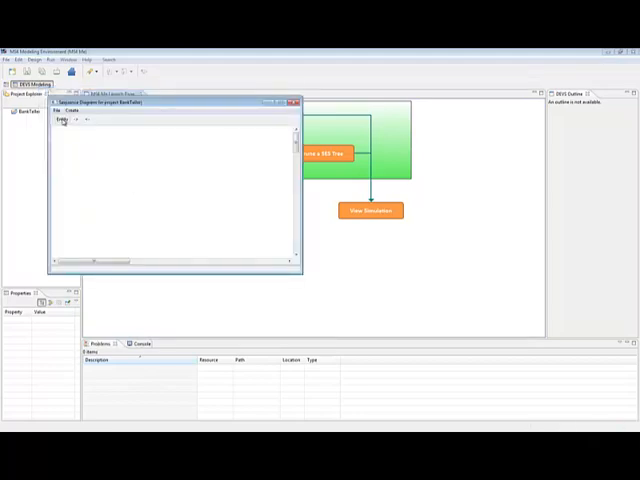
left_click(118, 150)
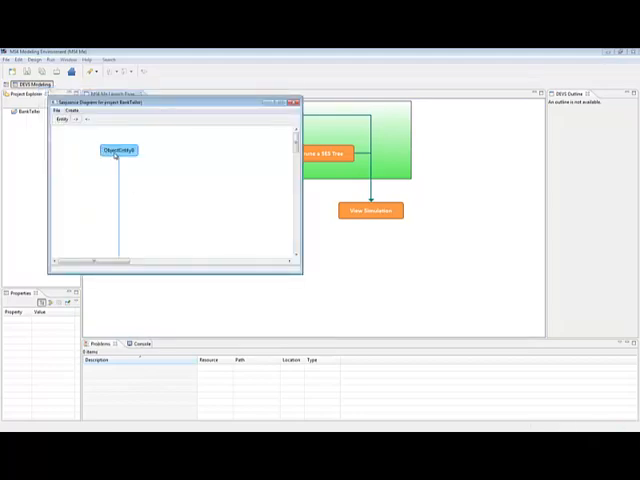
Step: Name the diagram's entities Customer and BankTeller in Entity Setting
double_click(117, 150)
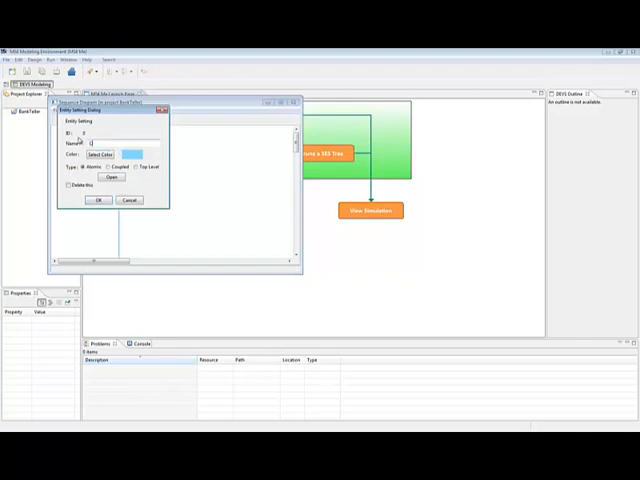
type("Customer")
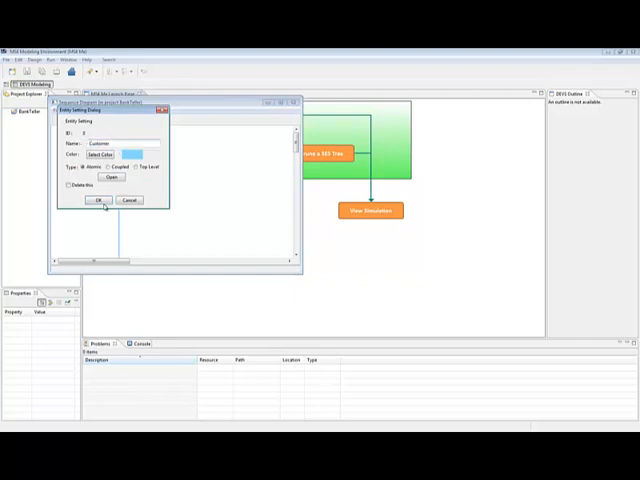
left_click(99, 200)
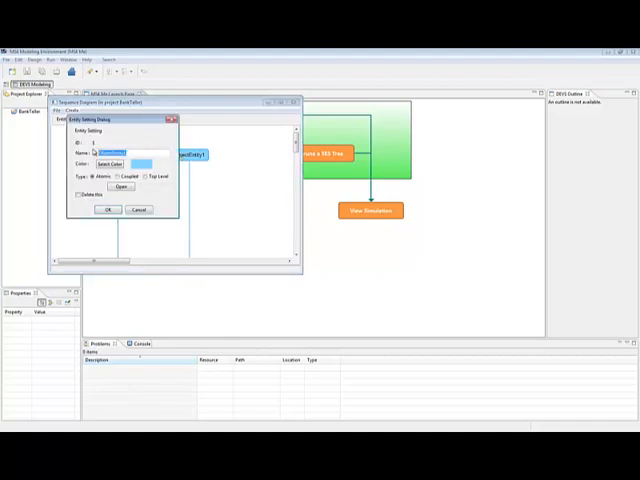
type("BankTeller")
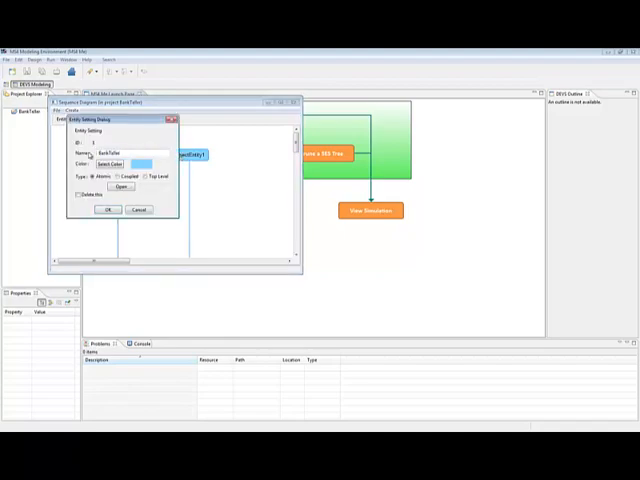
left_click(108, 209)
type("Hello")
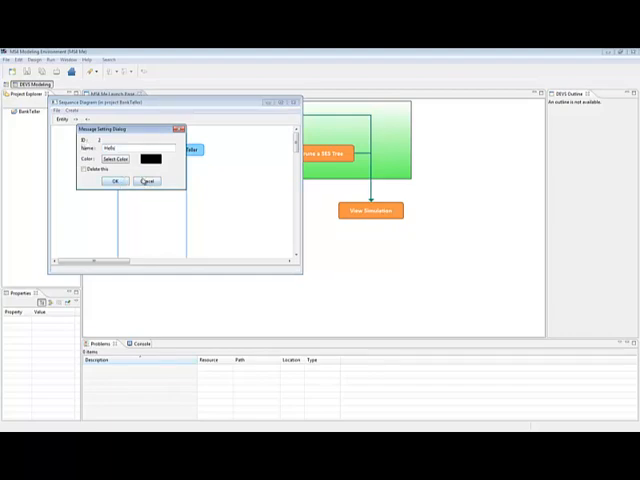
Step: Confirm the Hello message, set up the Hi reply, and start SES file creation
left_click(115, 181)
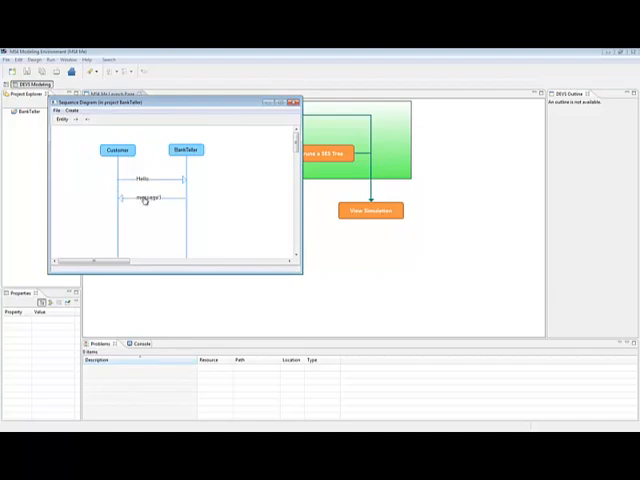
double_click(145, 197)
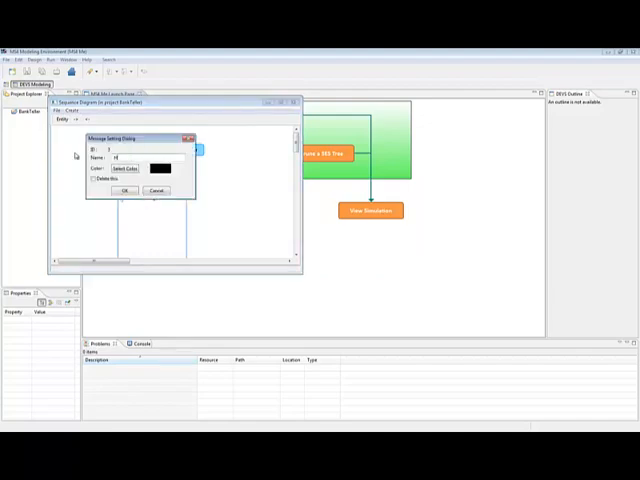
left_click(124, 190)
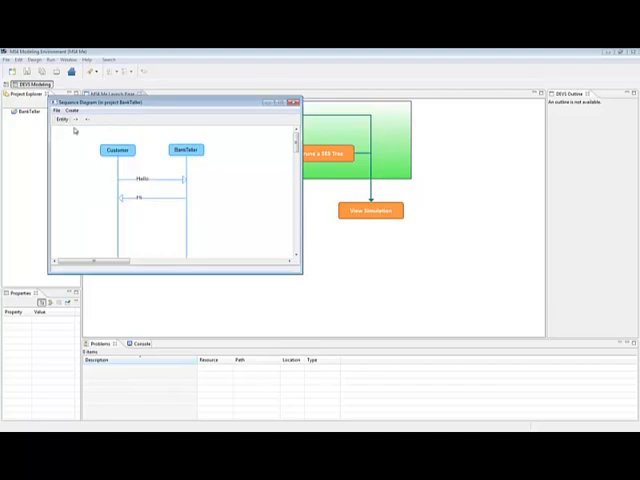
left_click(60, 110)
type("BankTellerExample")
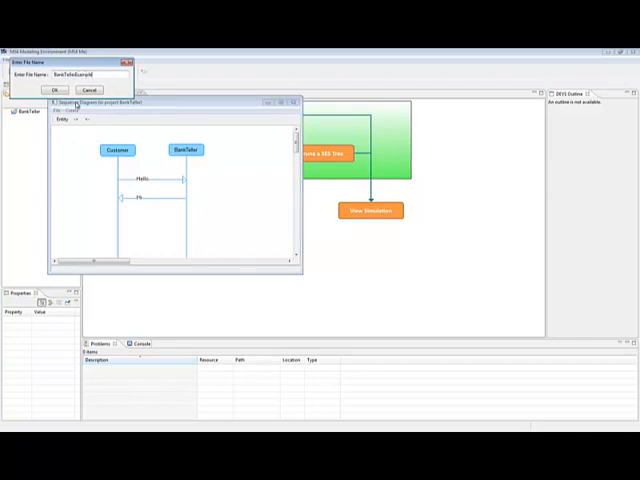
Step: Confirm BankTellerExample as the file name and open BankTellerExample.ses
left_click(57, 90)
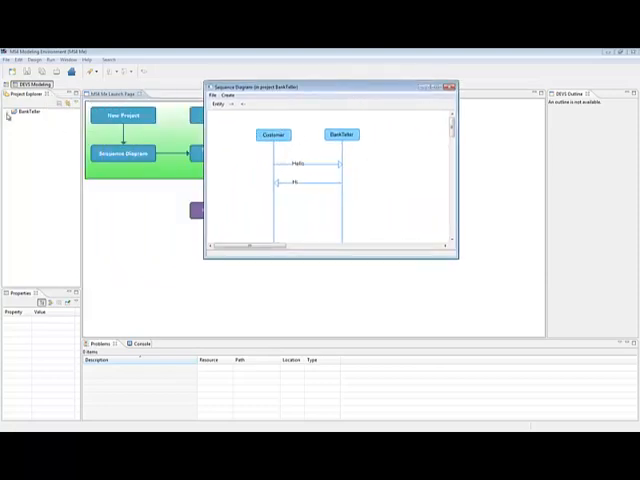
left_click(449, 86)
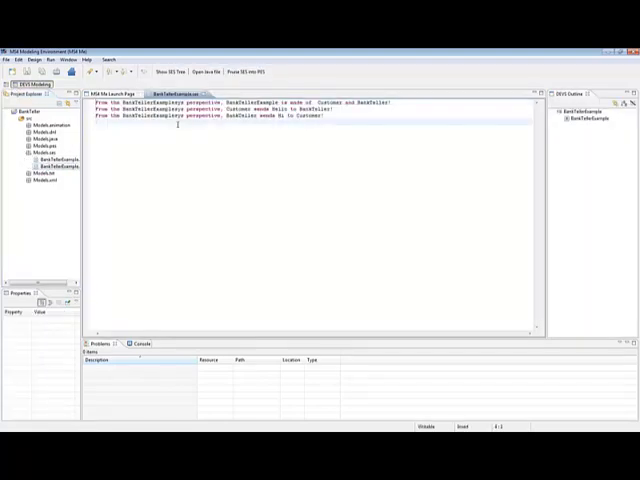
Step: Browse into the Models/ses folder to show BankTellerExample.ses in the Open dialog
double_click(250, 102)
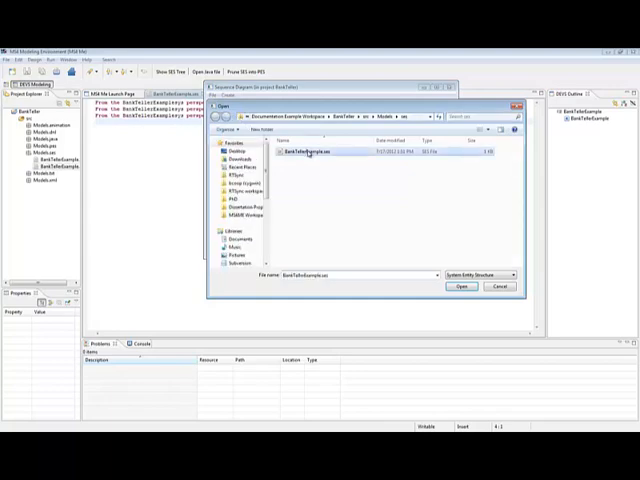
Step: Open BankTellerExample.ses and acknowledge the DNL File Creation message
left_click(460, 286)
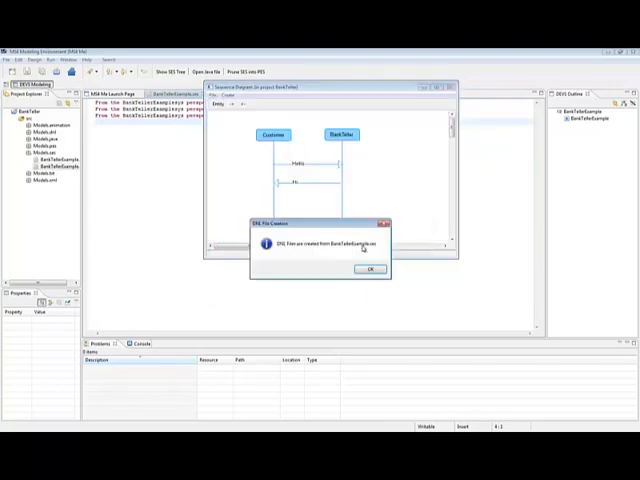
left_click(371, 269)
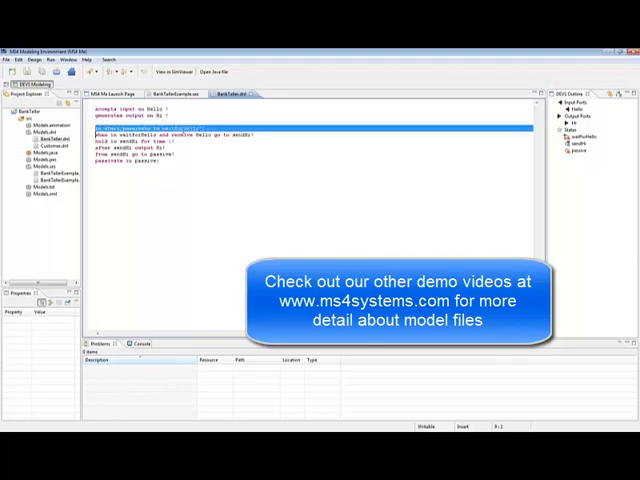
Step: Open Customer.dnl, then load BankTellerExample into the simulation viewer
left_click(150, 135)
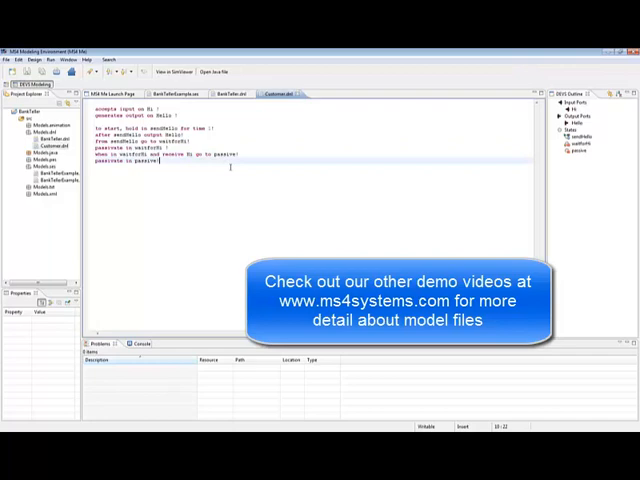
left_click(182, 93)
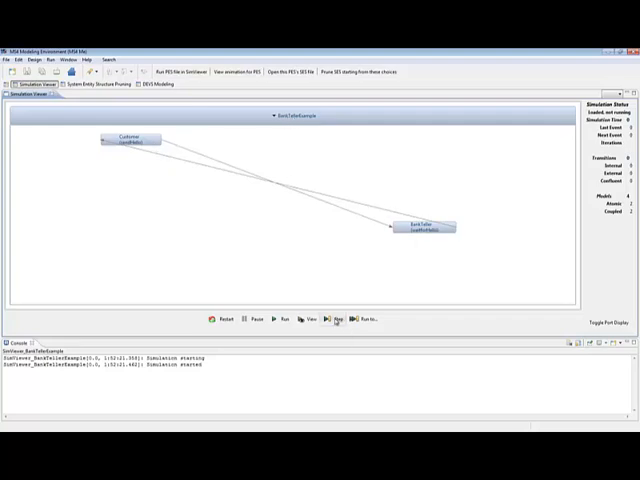
Step: Turn on the port display and advance the simulation by one step
left_click(599, 319)
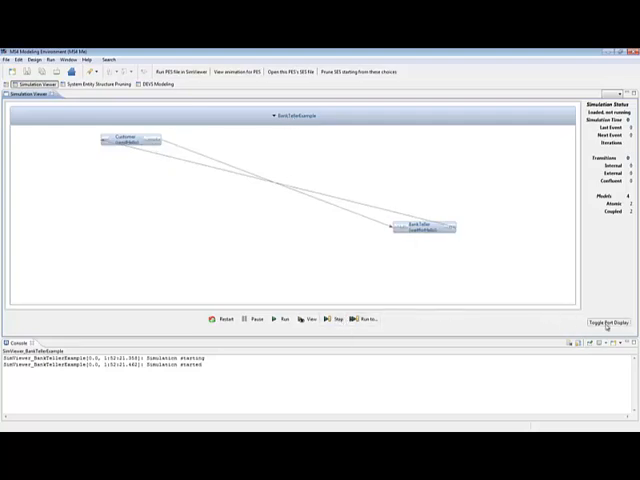
left_click(603, 320)
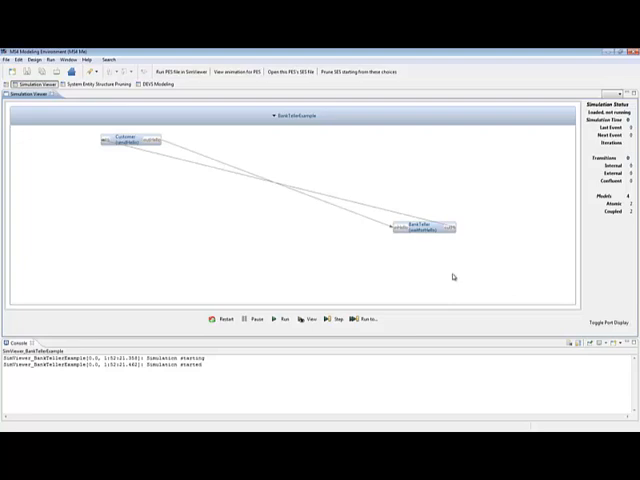
mouse_move(408, 313)
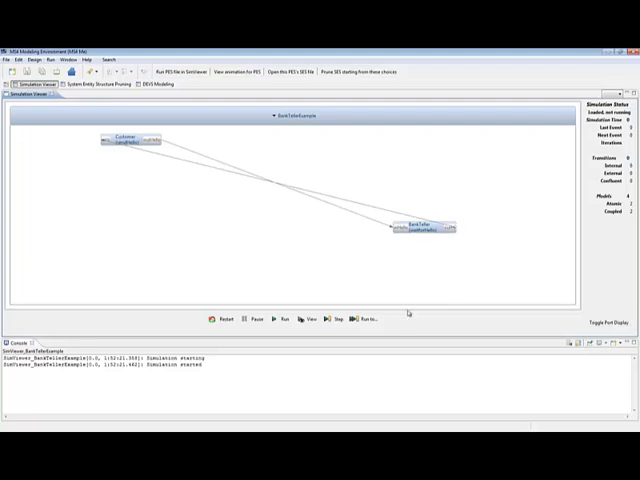
mouse_move(338, 330)
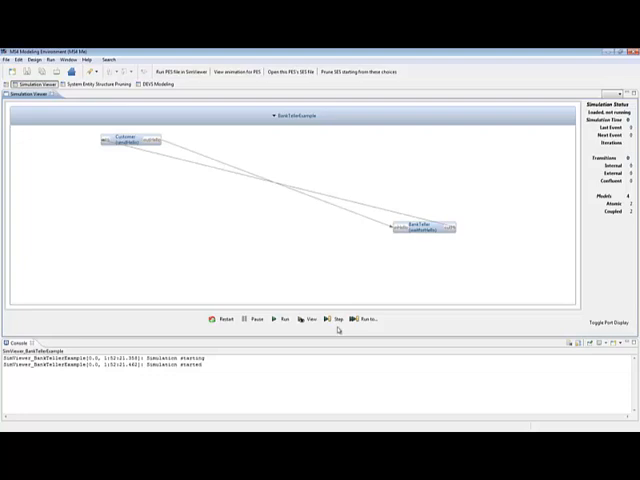
left_click(337, 320)
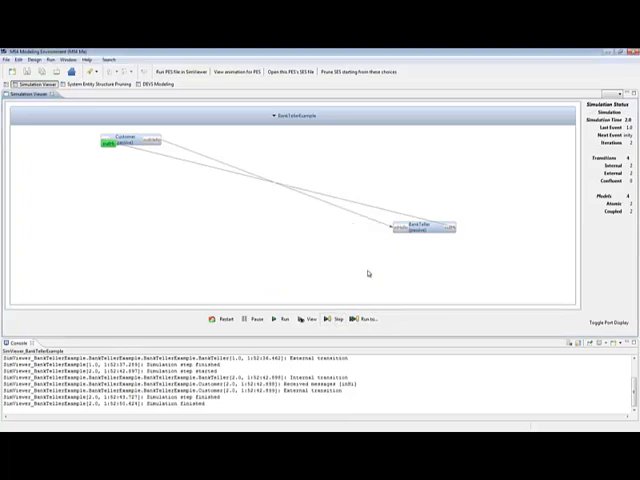
mouse_move(358, 252)
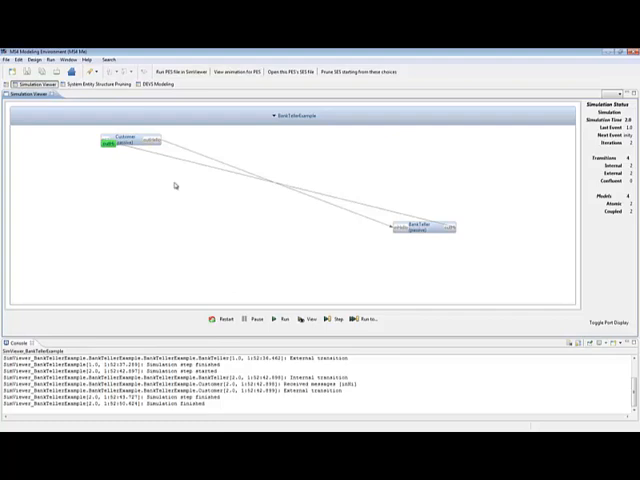
mouse_move(198, 204)
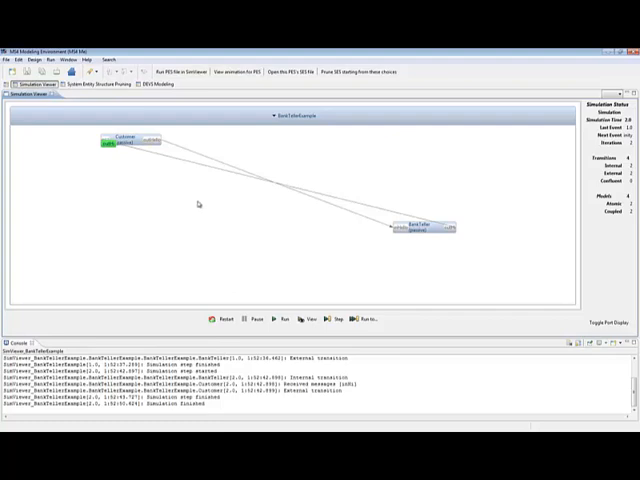
mouse_move(137, 155)
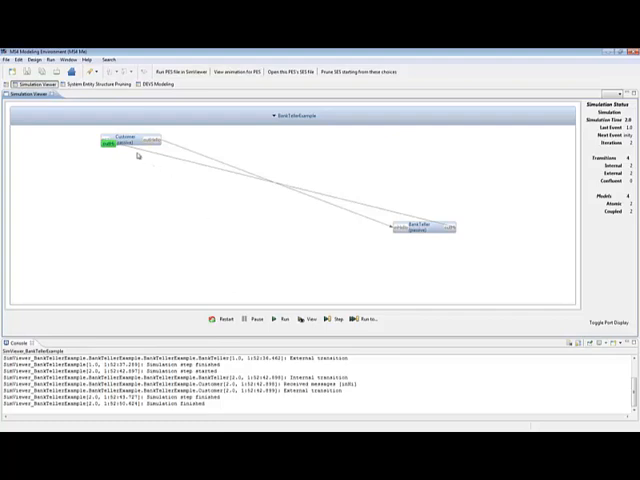